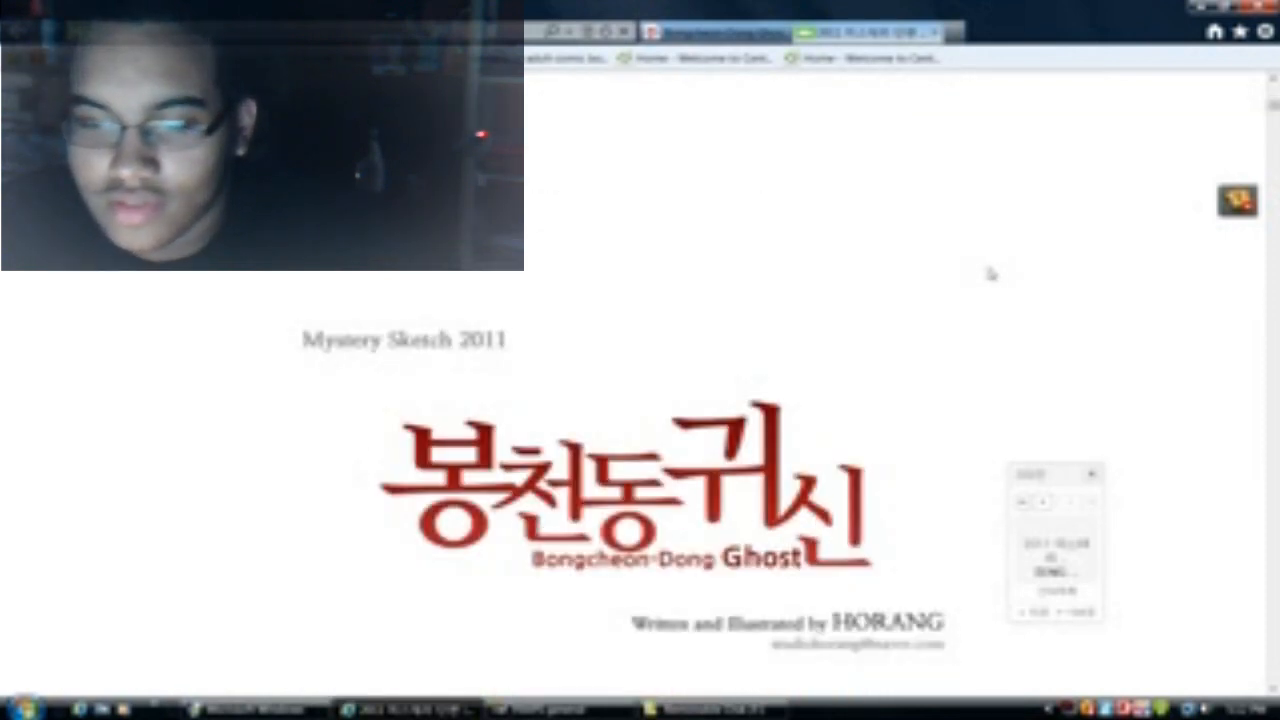
scroll("down", 3)
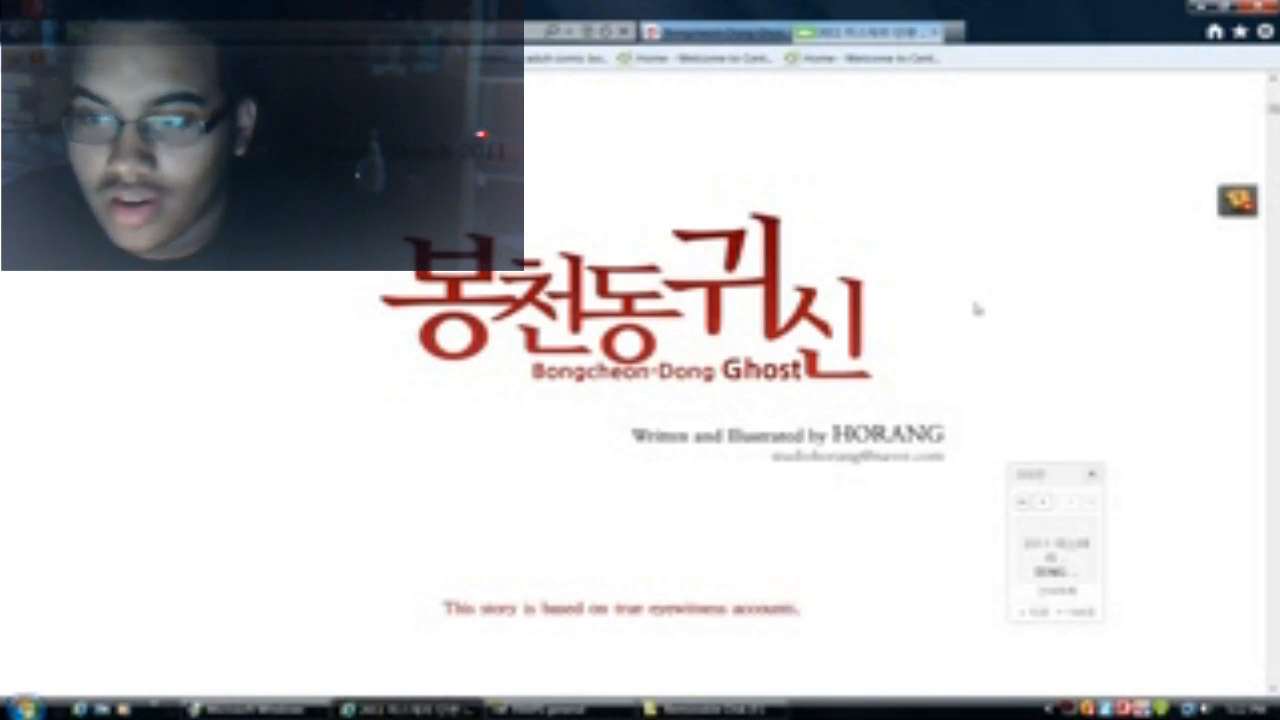
scroll("down", 3)
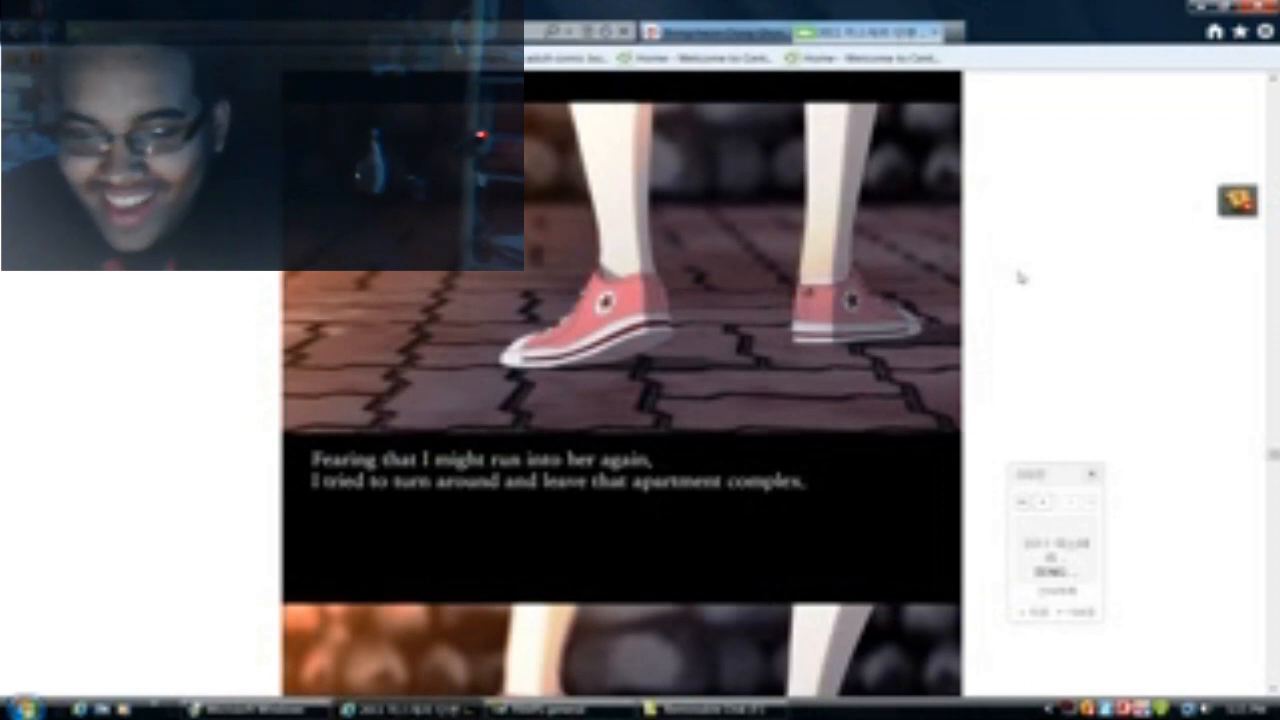
scroll("down", 3)
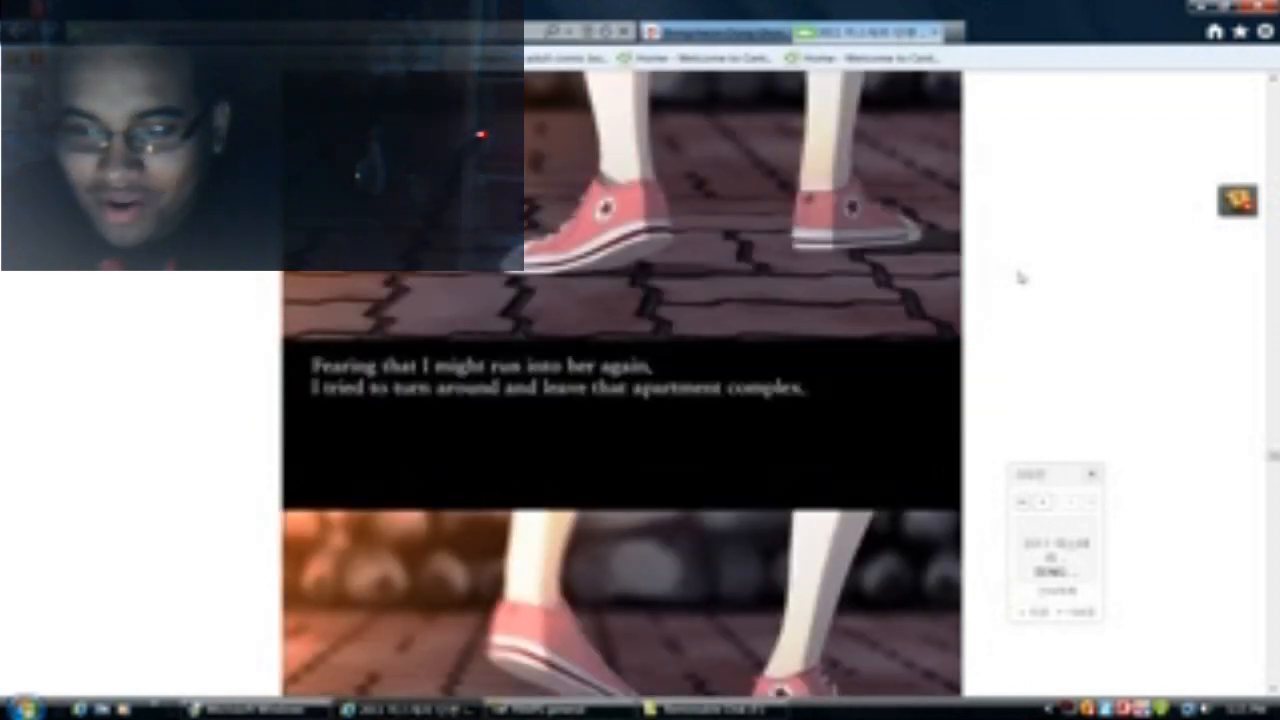